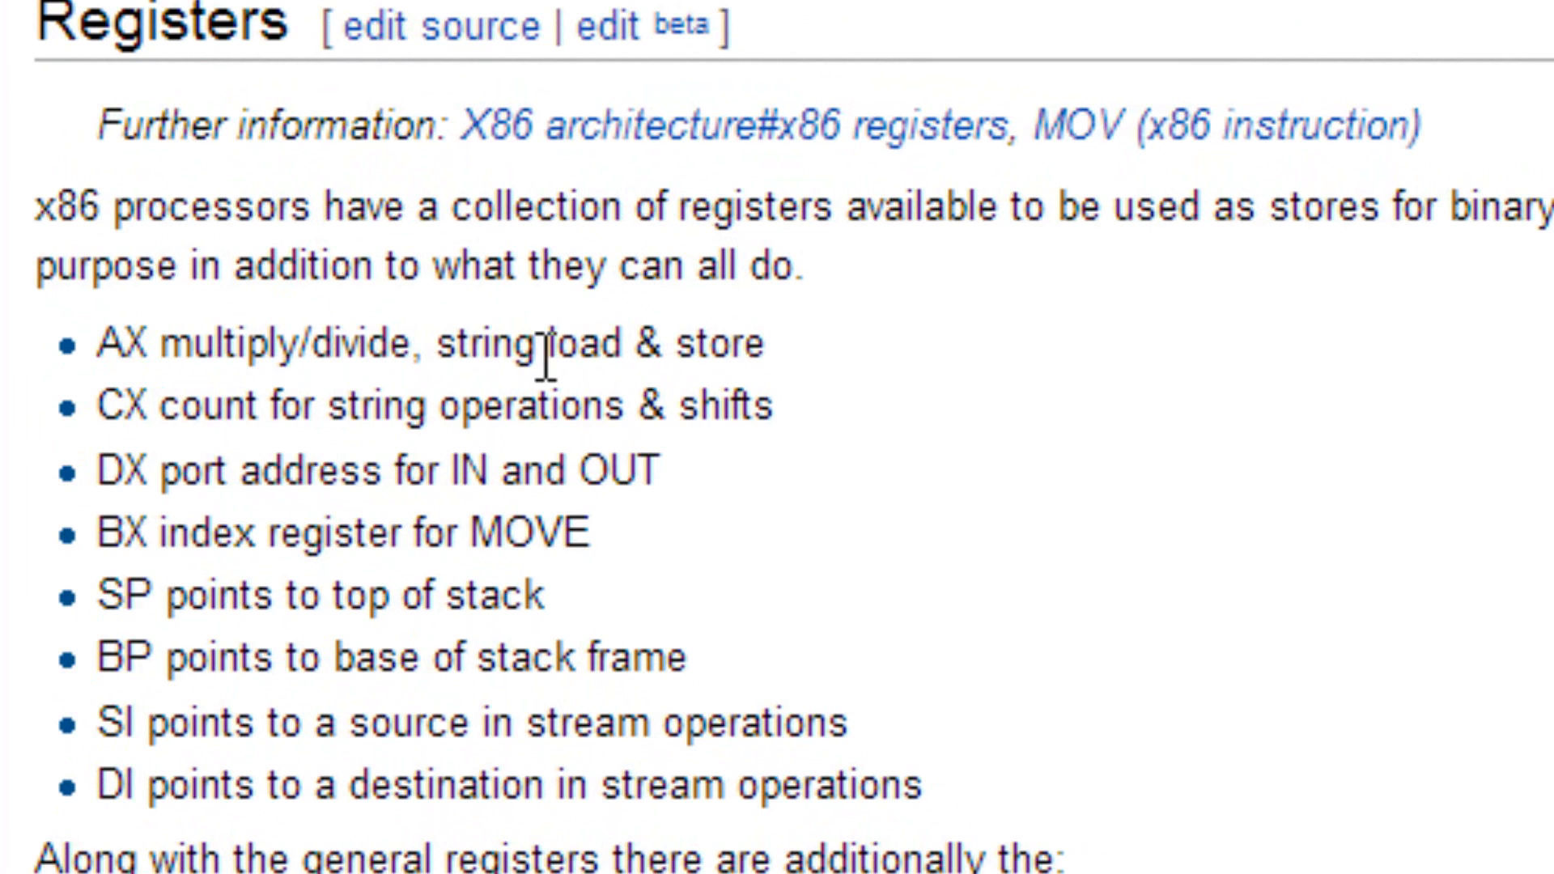
mouse_move(164, 421)
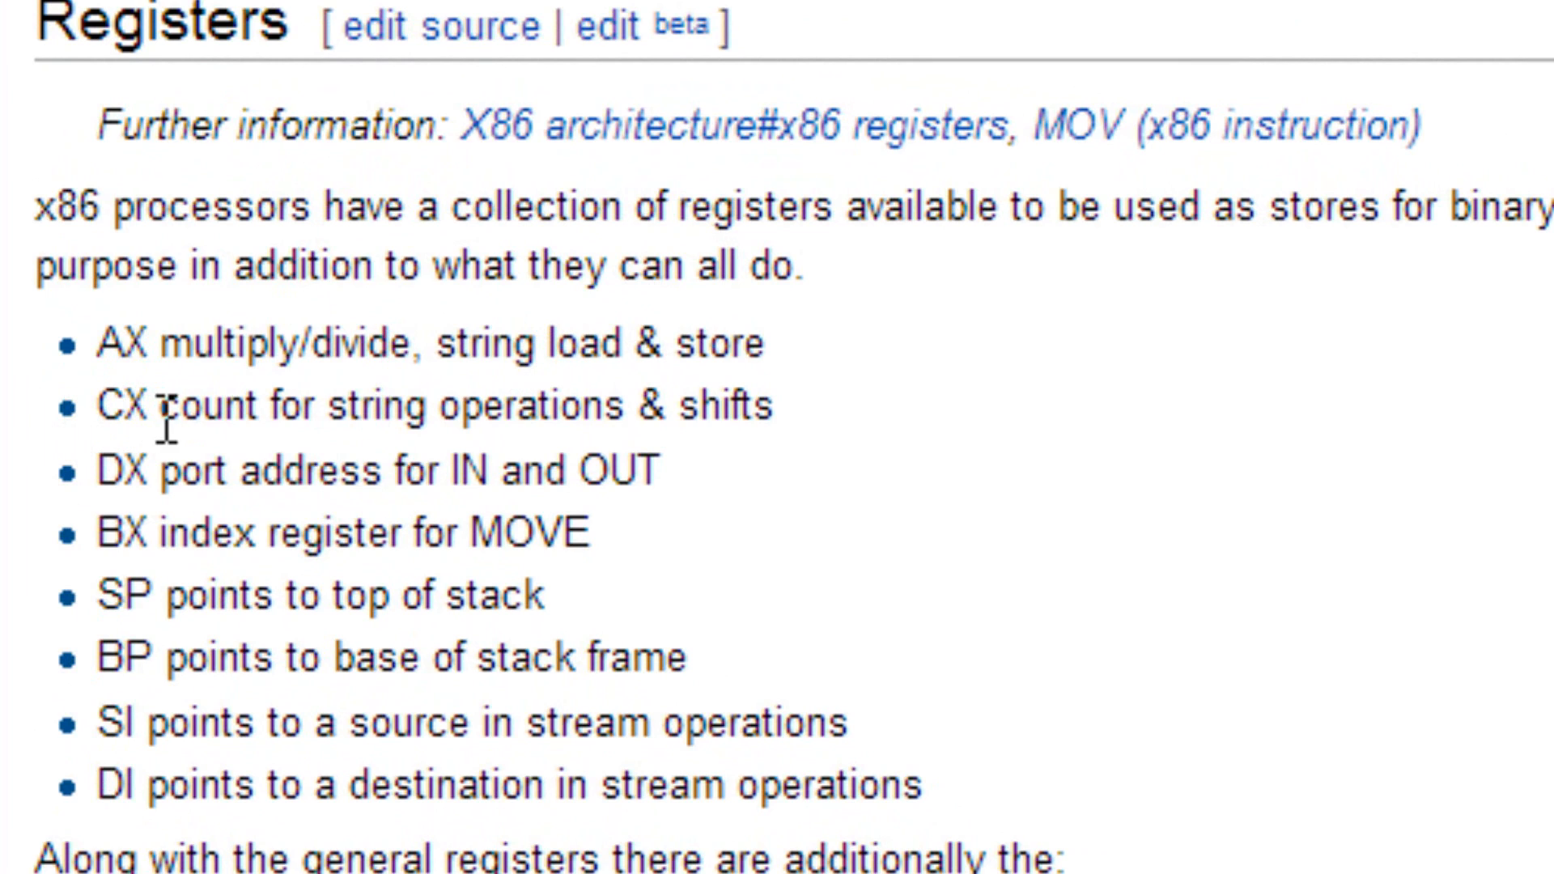
mouse_move(694, 406)
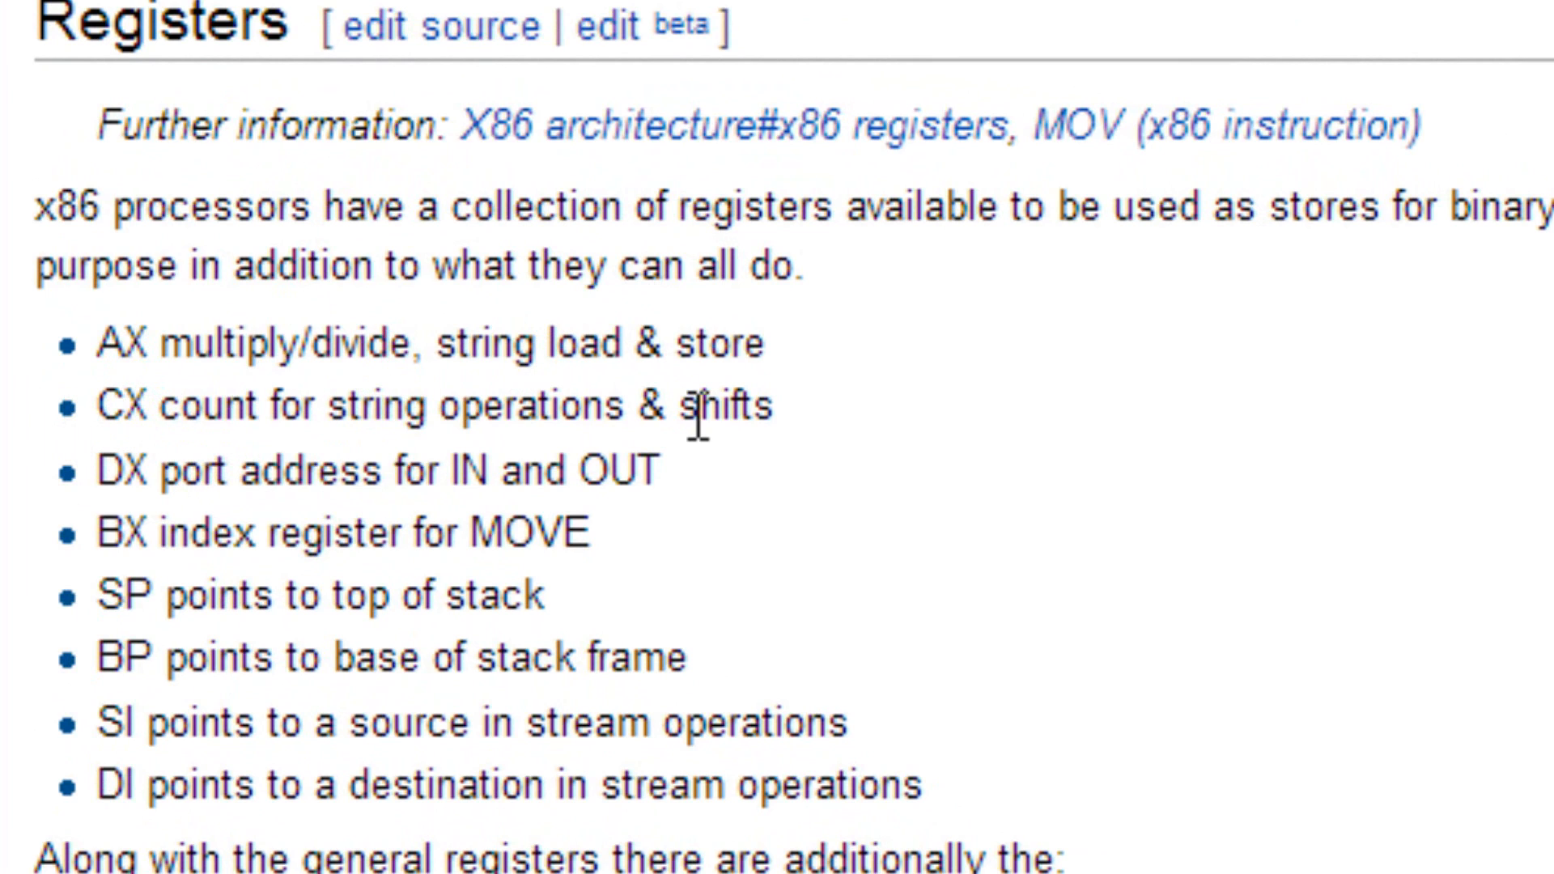
mouse_move(228, 536)
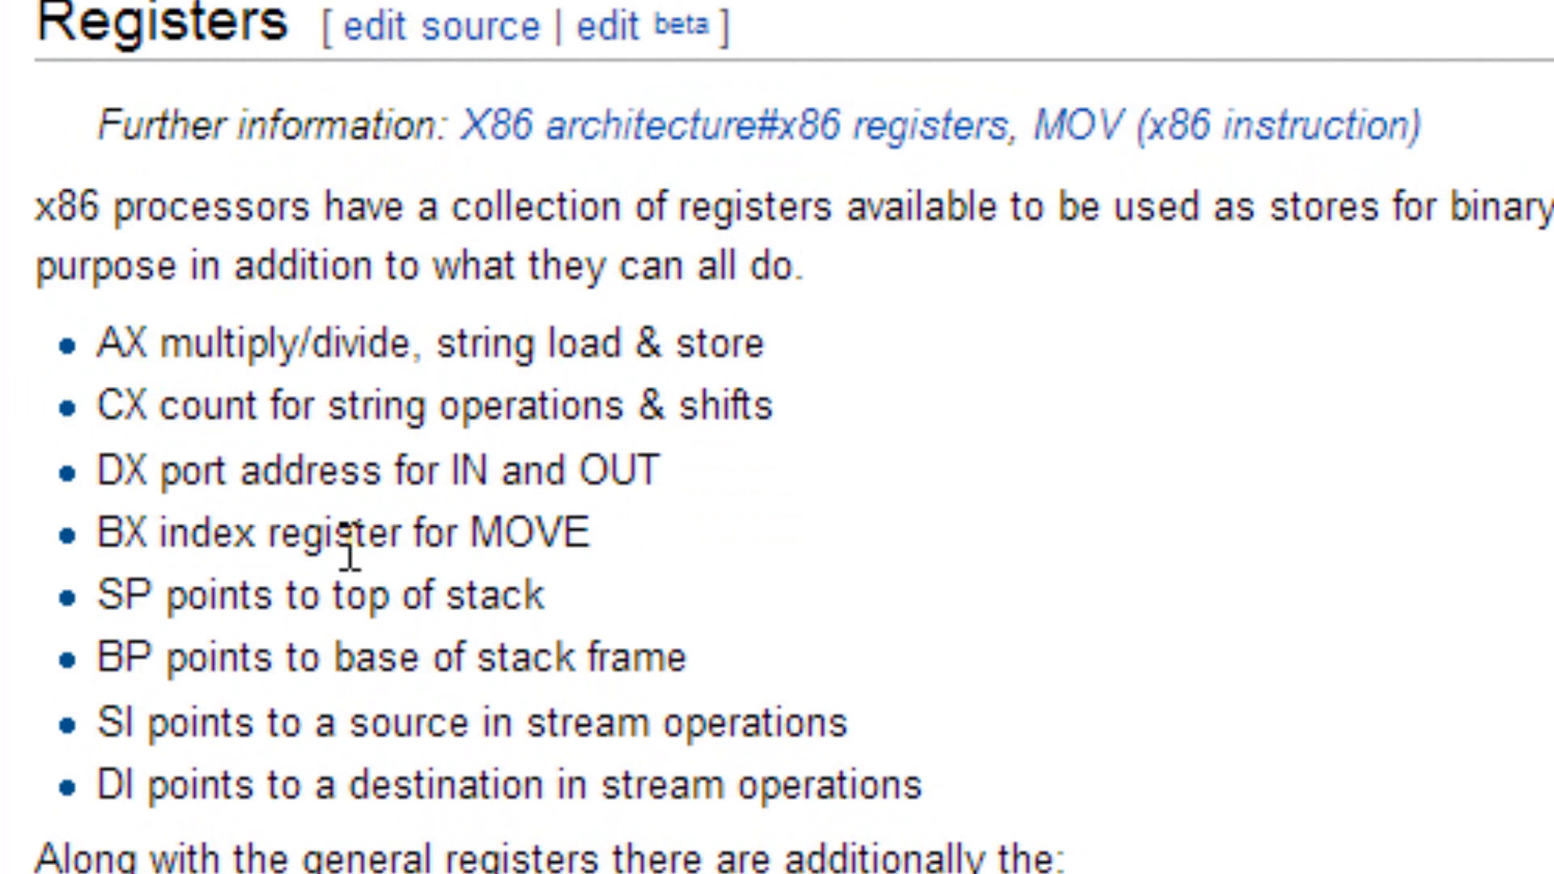
mouse_move(98, 684)
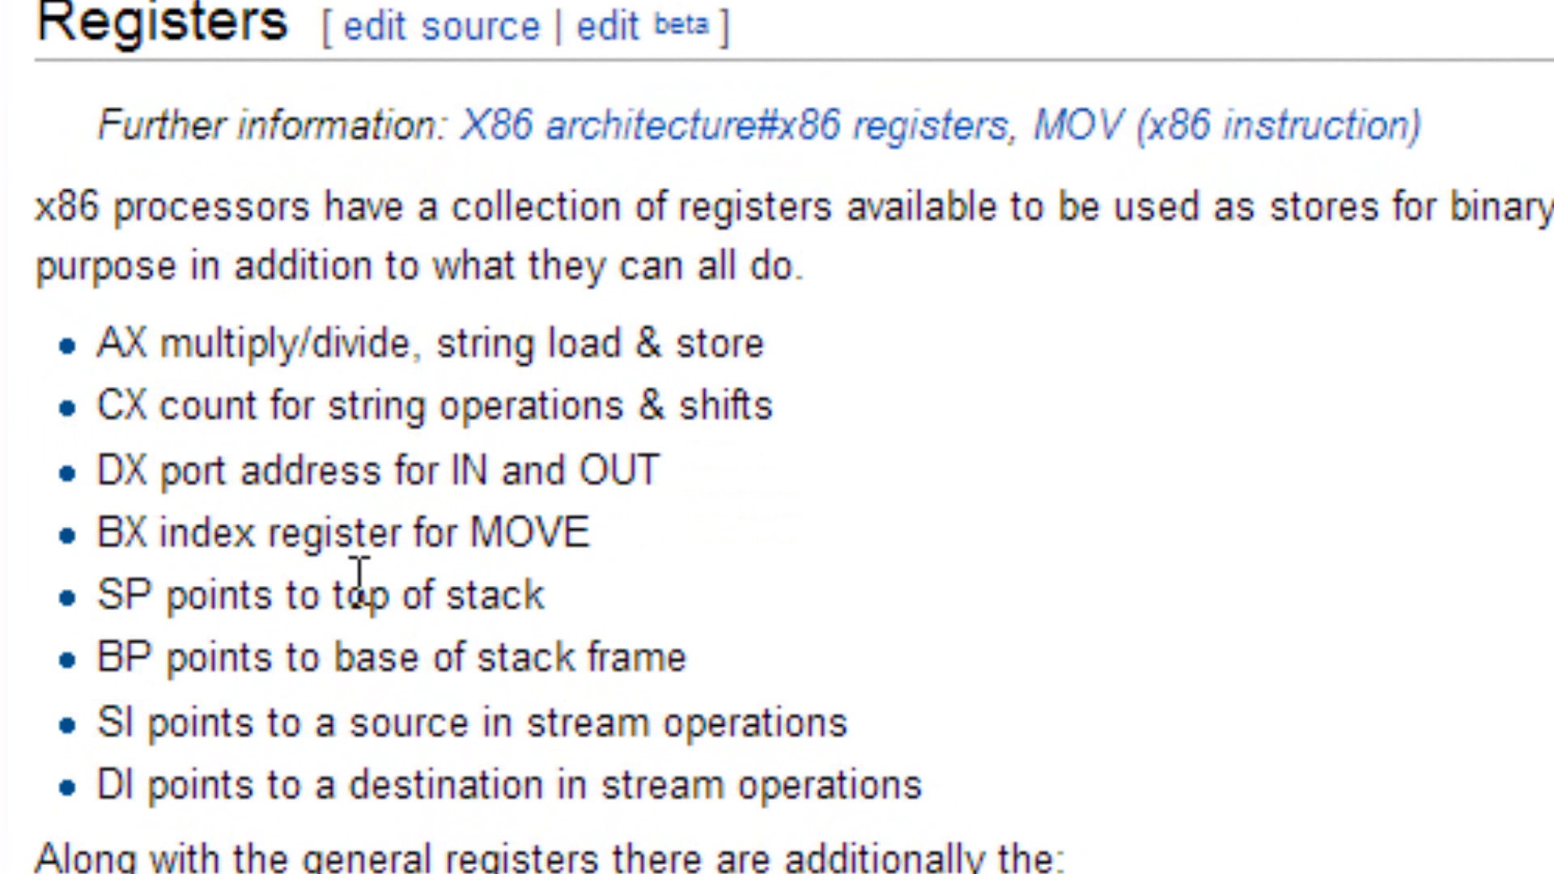
mouse_move(234, 698)
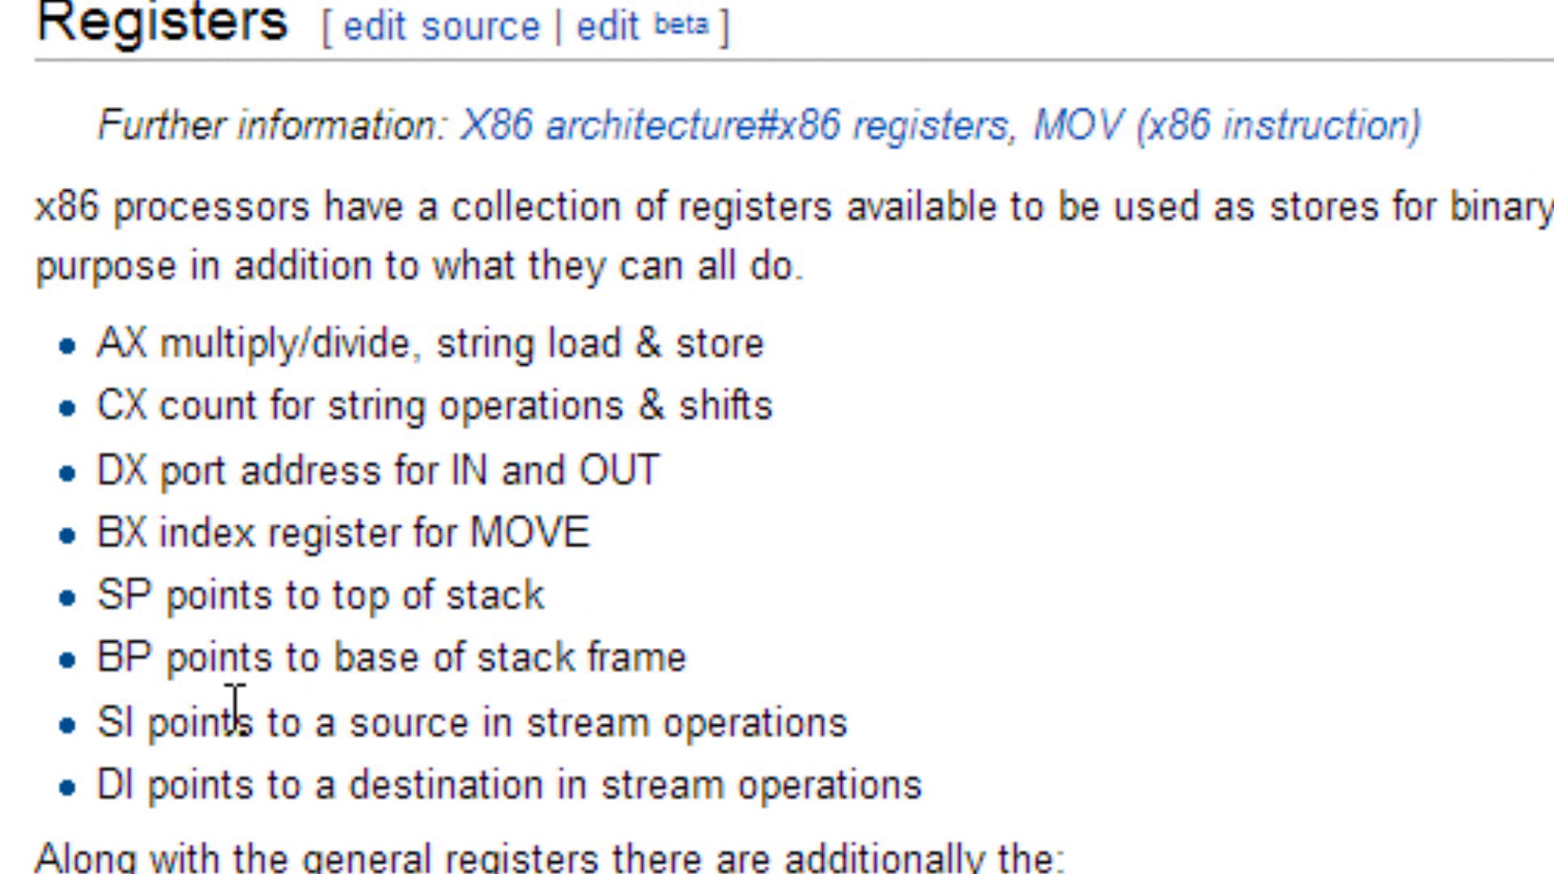
mouse_move(256, 831)
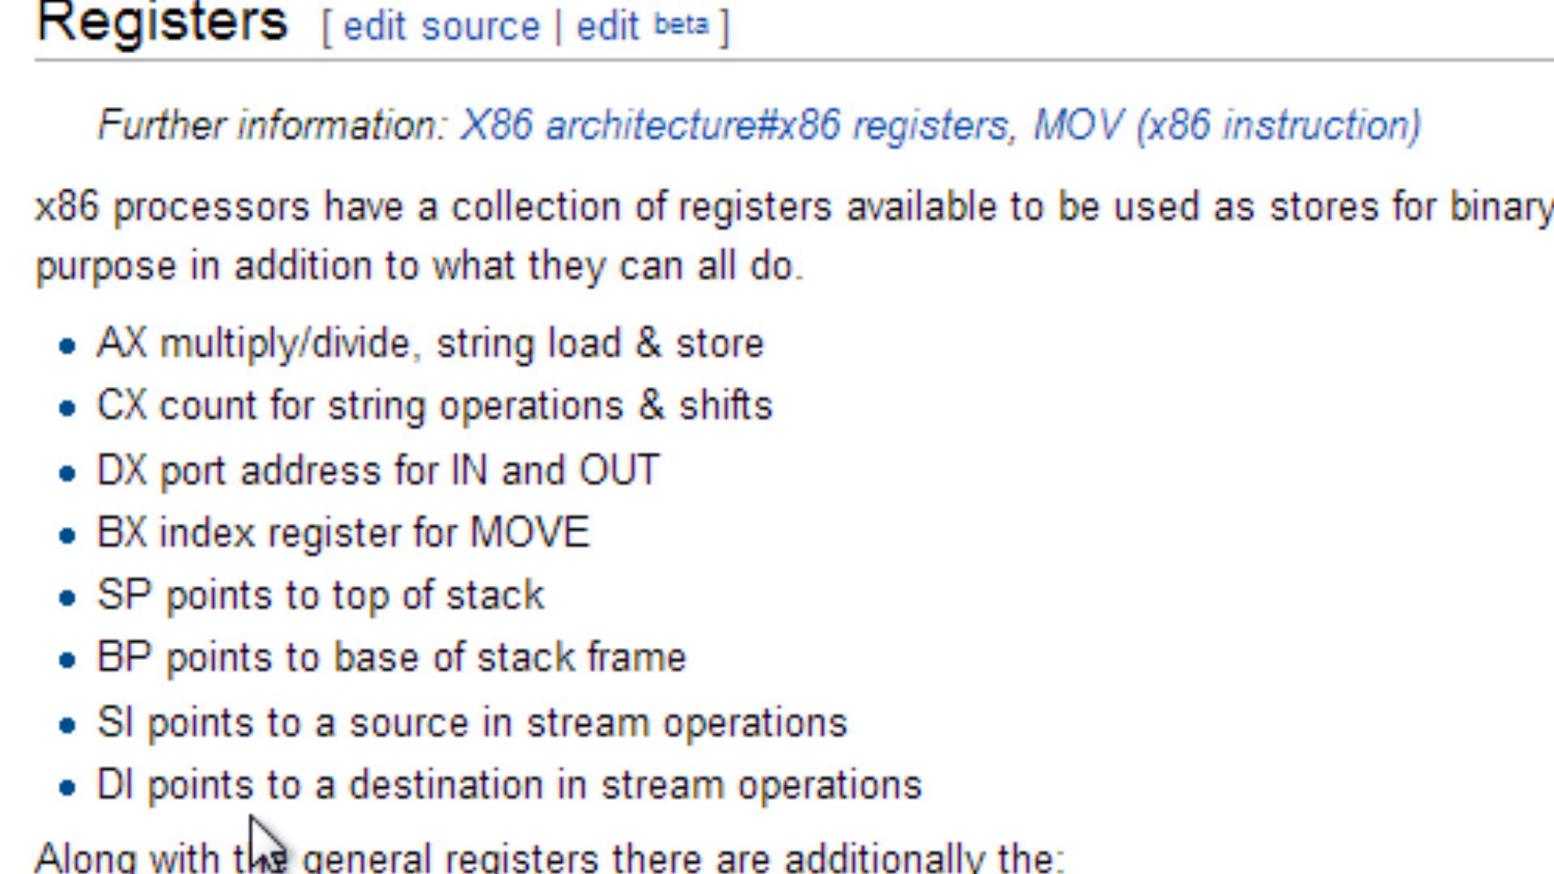
mouse_move(675, 739)
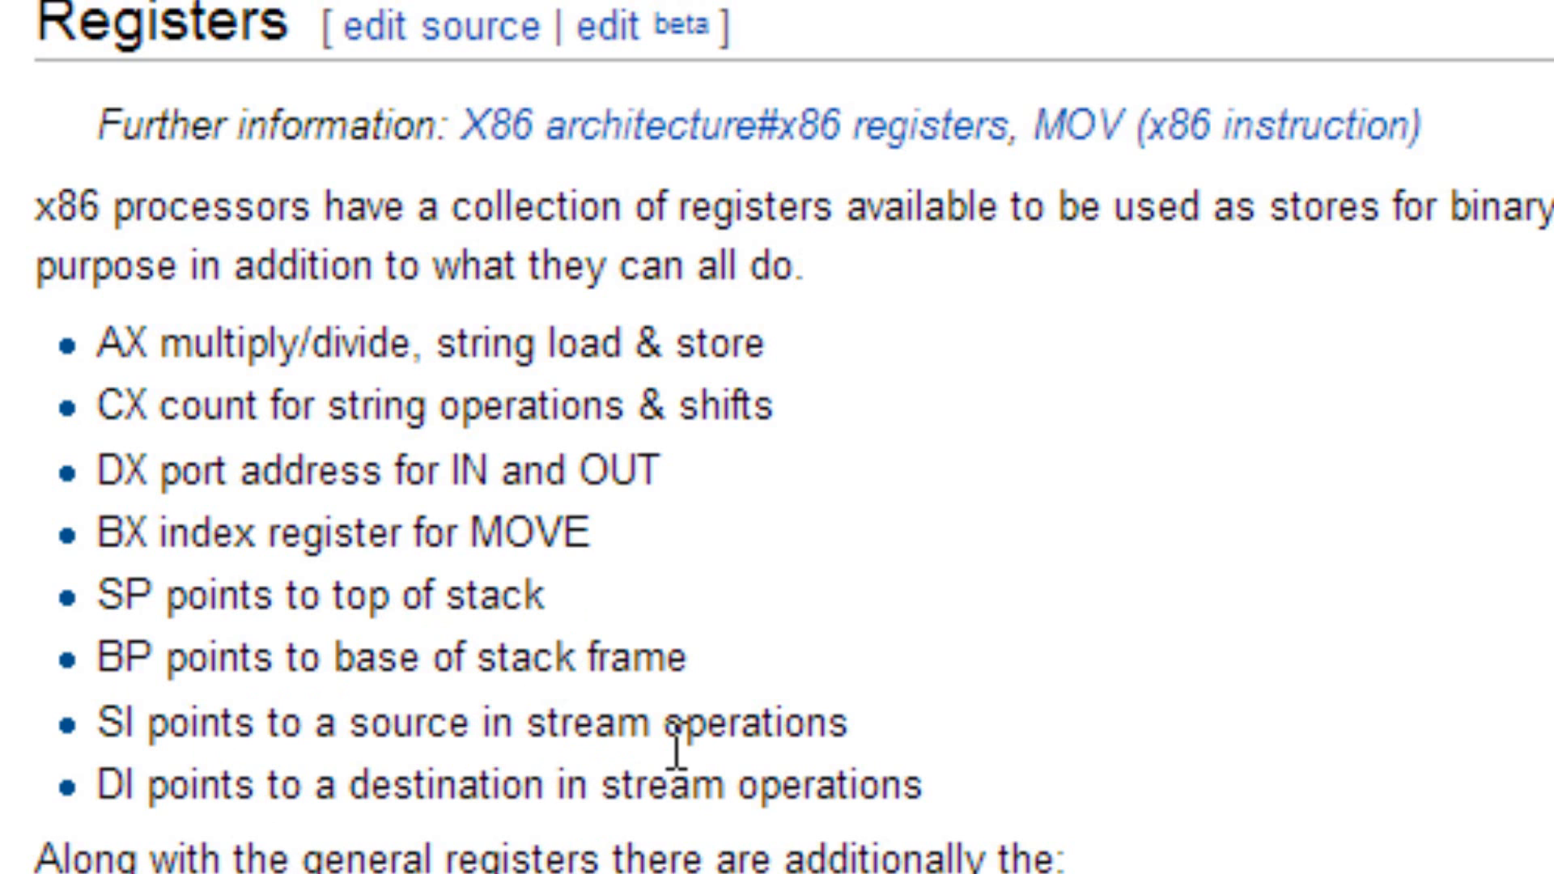
mouse_move(15, 753)
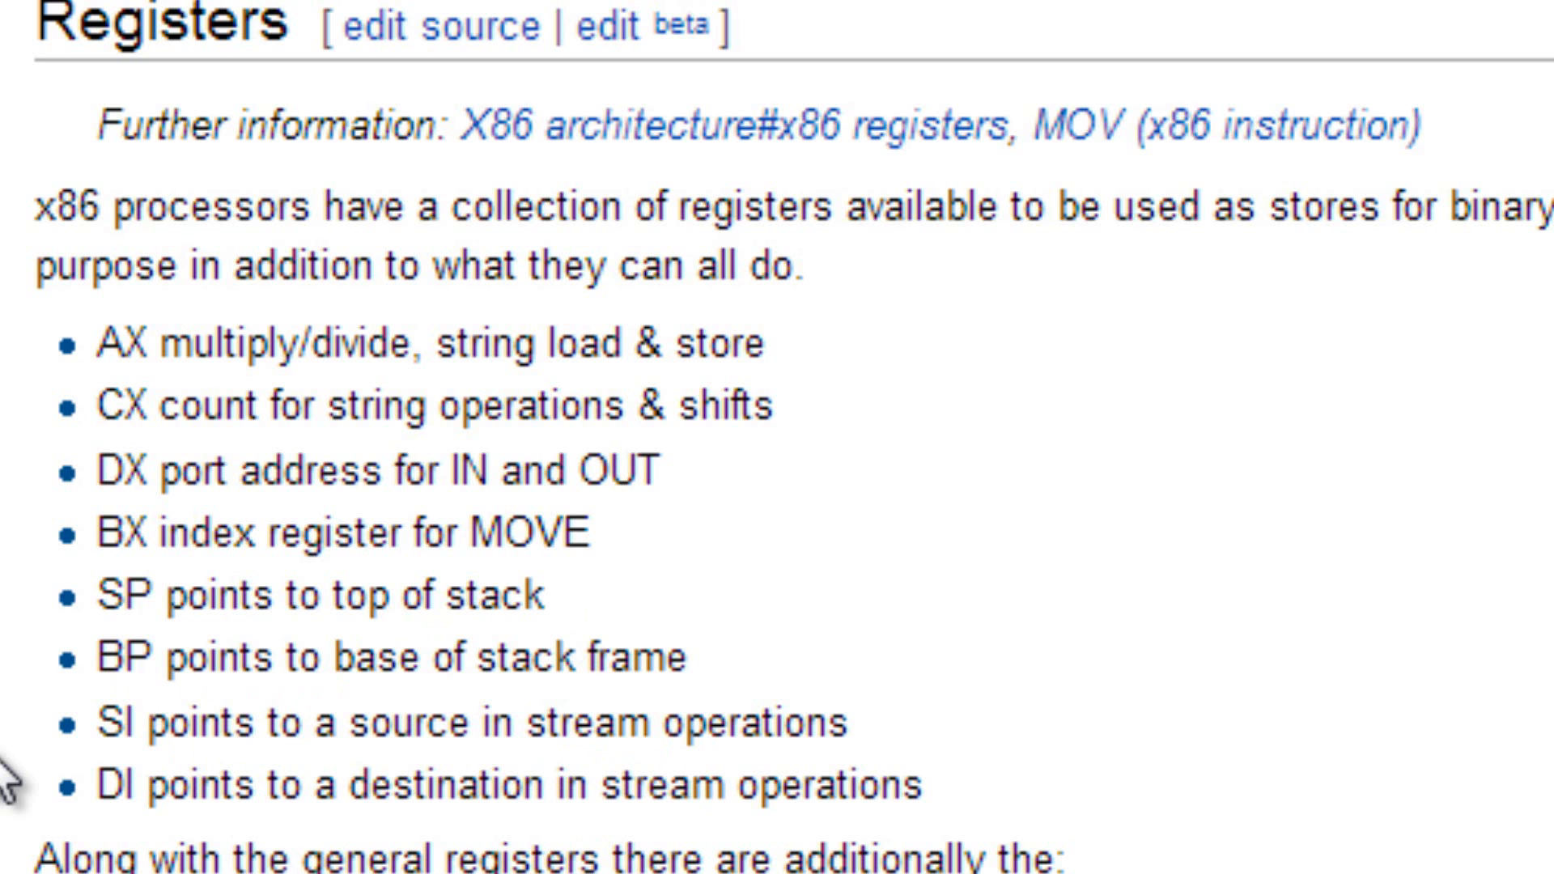